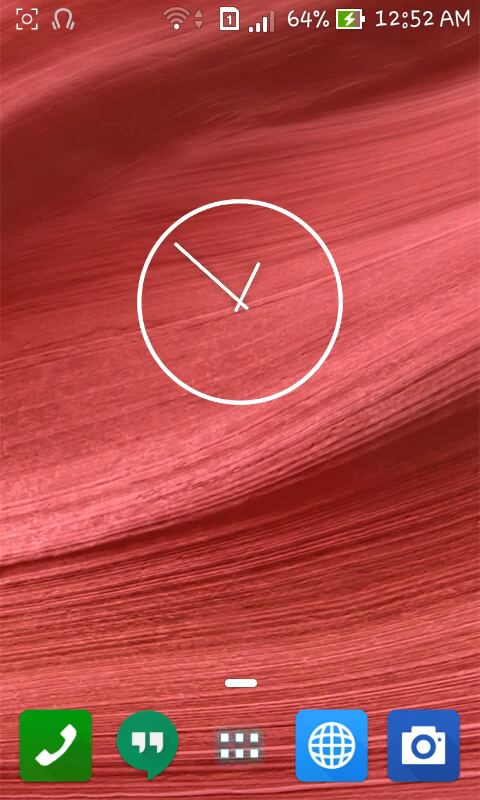
# Show the app drawer and swipe to the last page with SetCPU, CPU-Z and SCR Pro.
pyautogui.click(234, 742)
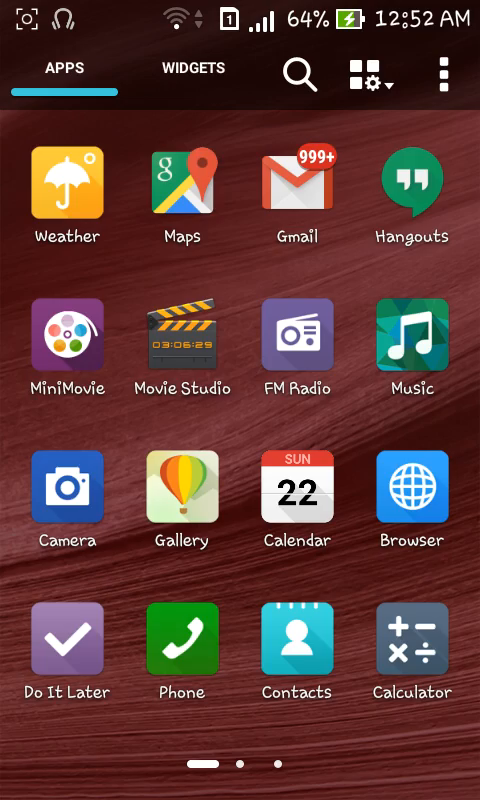
pyautogui.hscroll(-3)
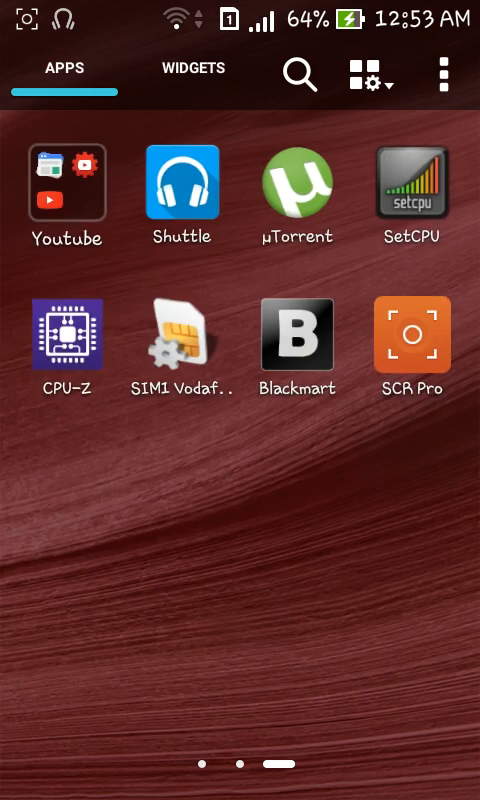
pyautogui.hscroll(-3)
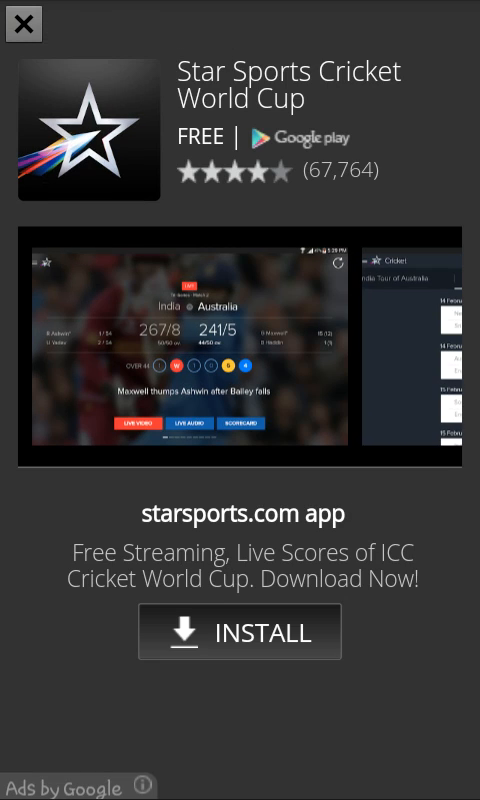
pyautogui.click(20, 22)
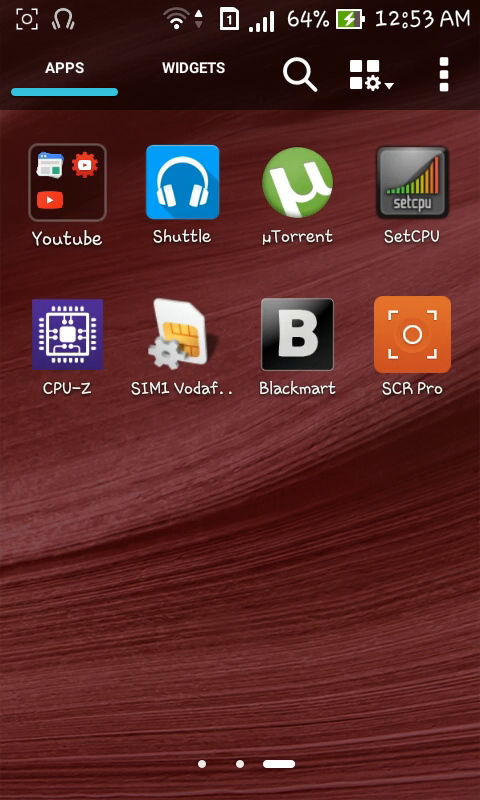
# Launch SetCPU, glance at the empty Profiles tab, and return to Main showing 800 max/800 min MHz.
pyautogui.click(410, 190)
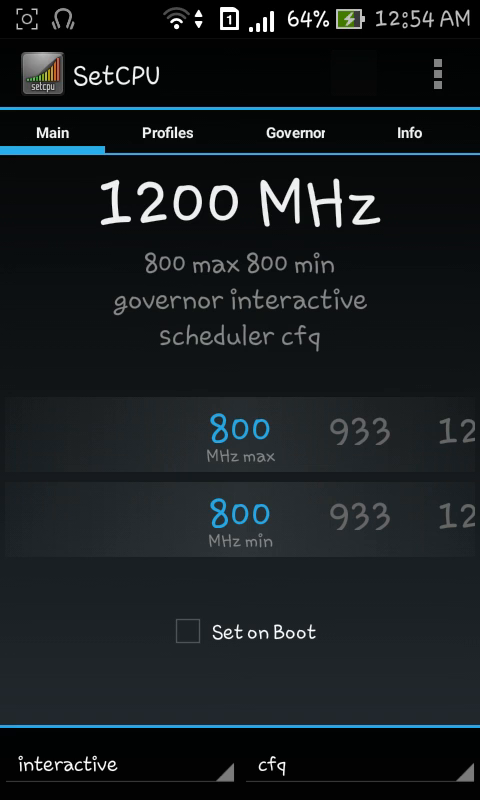
pyautogui.click(166, 132)
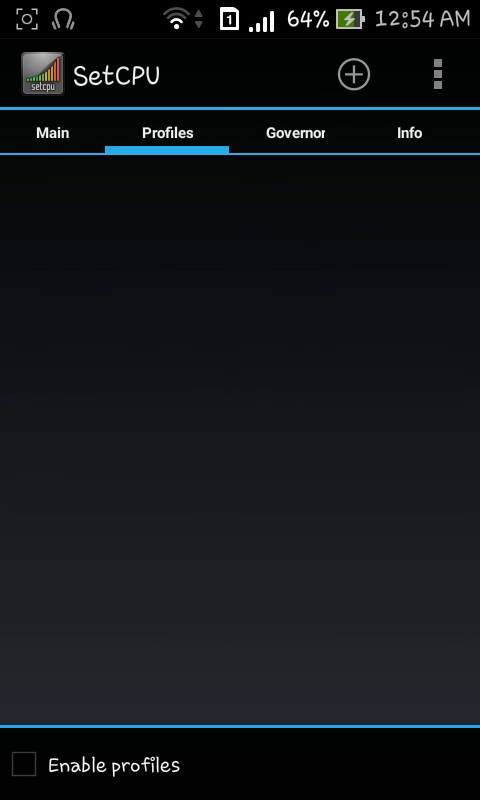
pyautogui.click(294, 132)
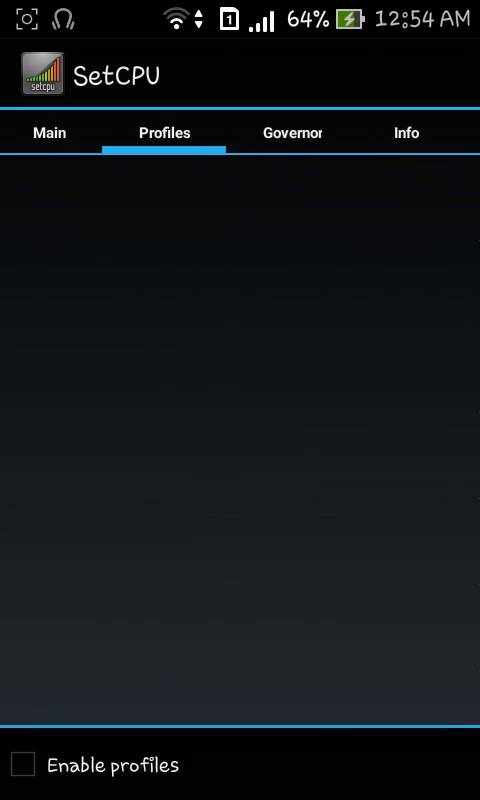
pyautogui.click(48, 132)
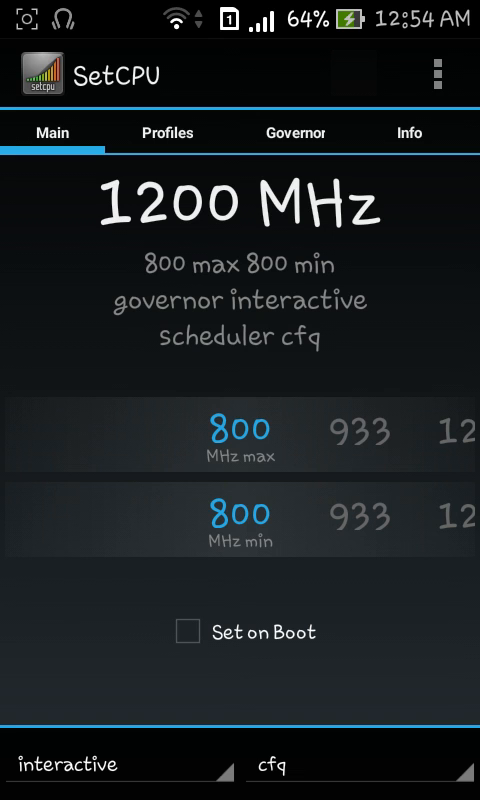
pyautogui.click(108, 764)
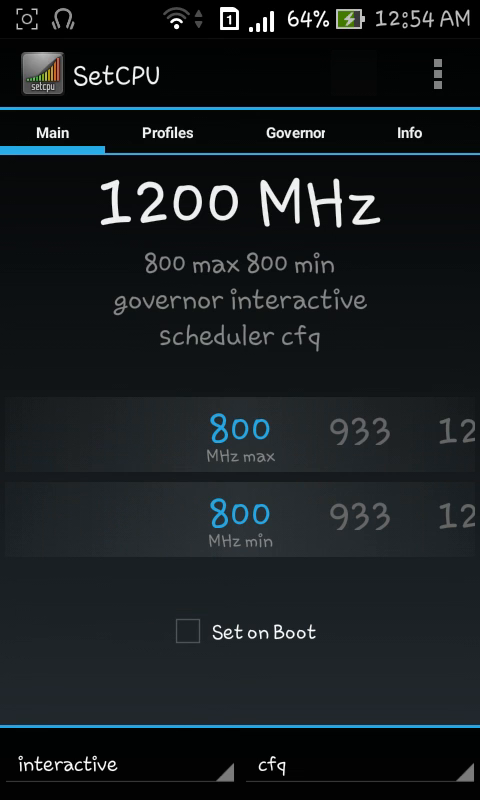
# Try the performance governor and Set on Boot, then settle on 933 MHz max/min with interactive governor.
pyautogui.click(356, 764)
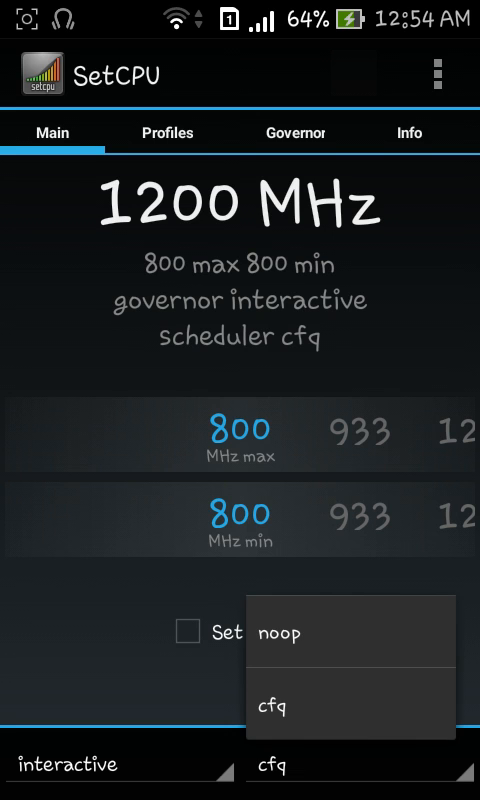
pyautogui.click(278, 704)
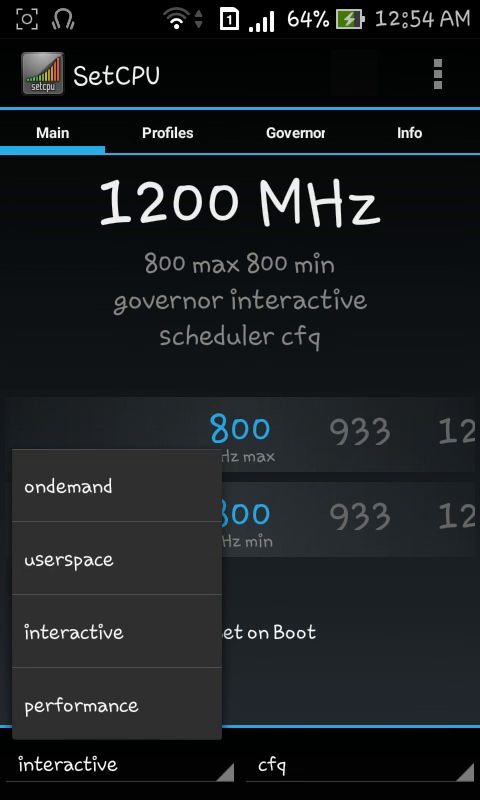
pyautogui.click(82, 704)
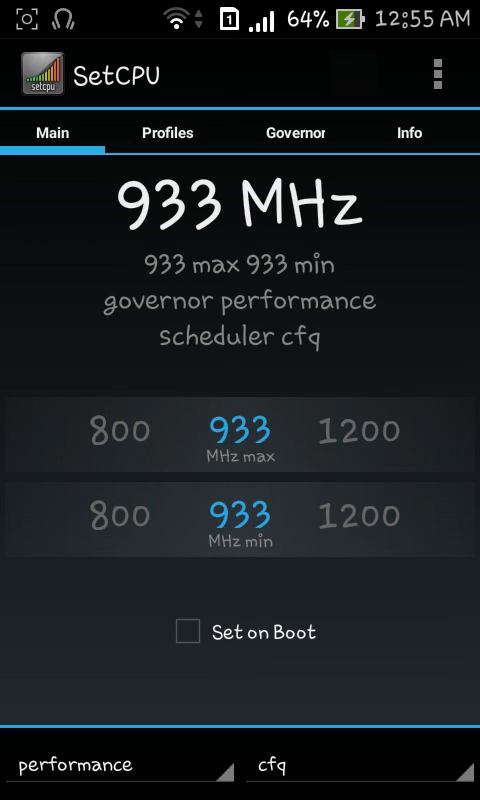
pyautogui.click(184, 632)
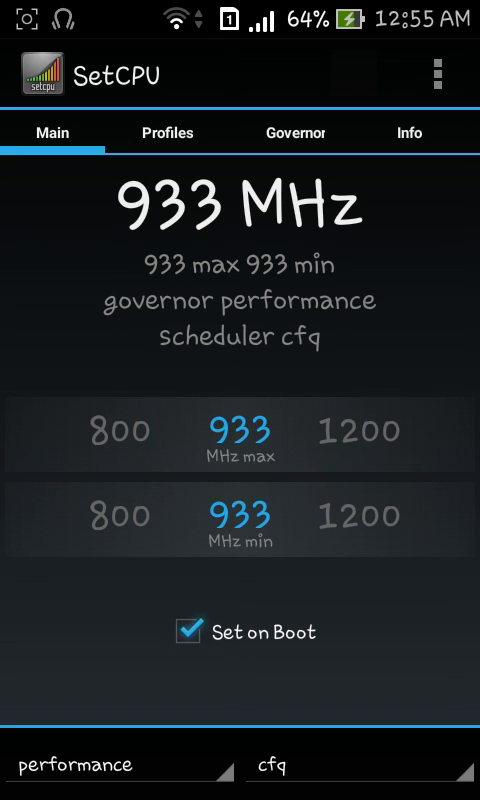
pyautogui.click(188, 632)
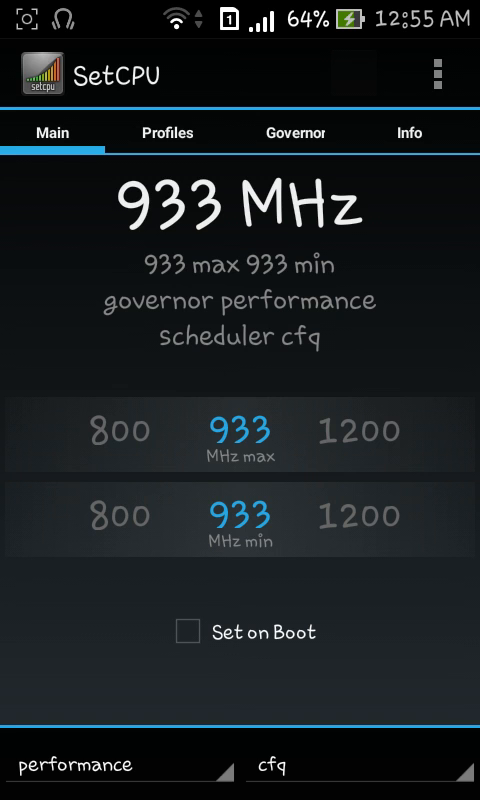
pyautogui.click(118, 764)
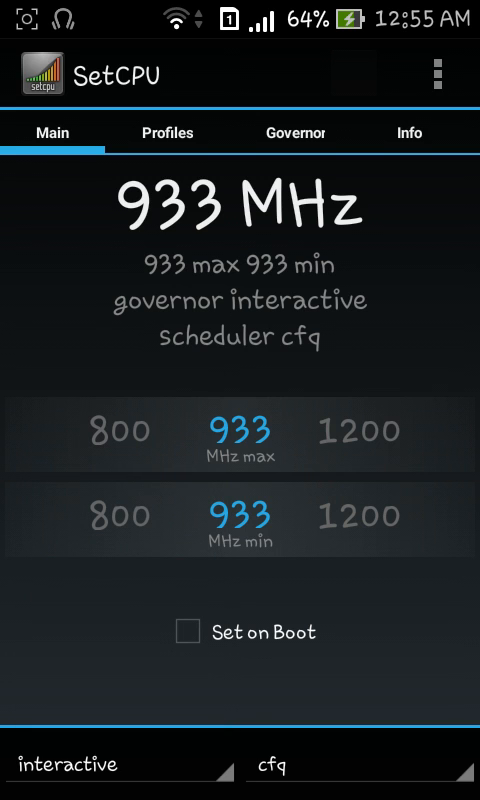
# View the Device details on the Info tab, then scroll the list to the benchmarks and Stress Test.
pyautogui.click(166, 132)
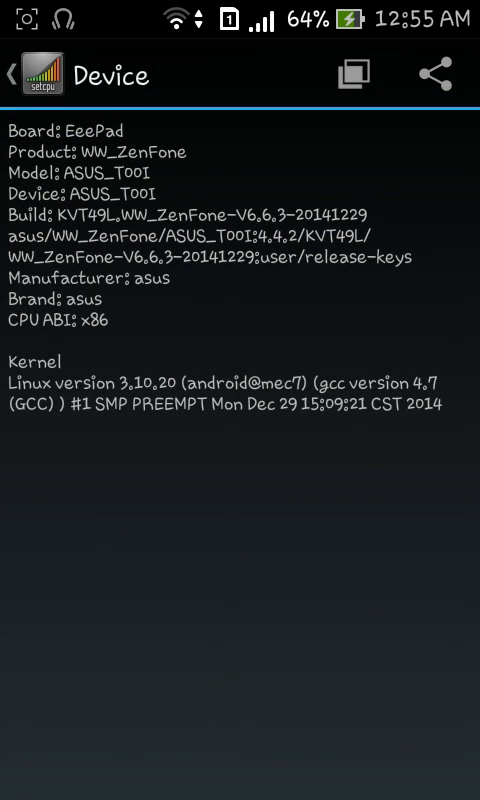
pyautogui.click(16, 76)
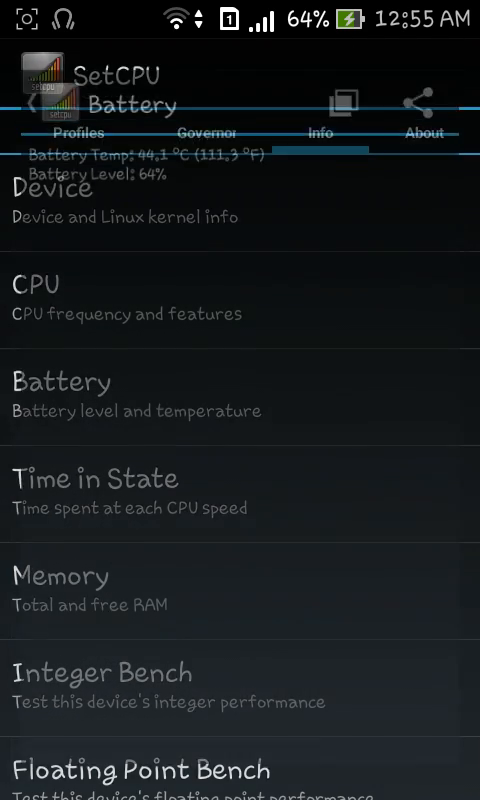
pyautogui.scroll(-3)
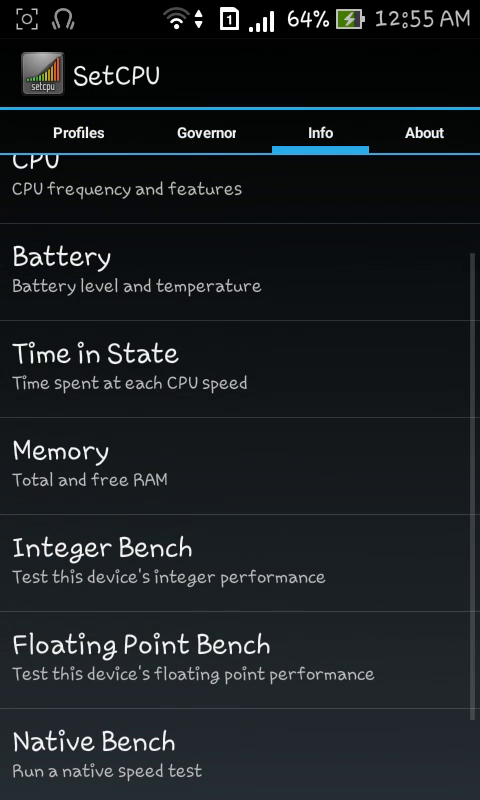
pyautogui.scroll(3)
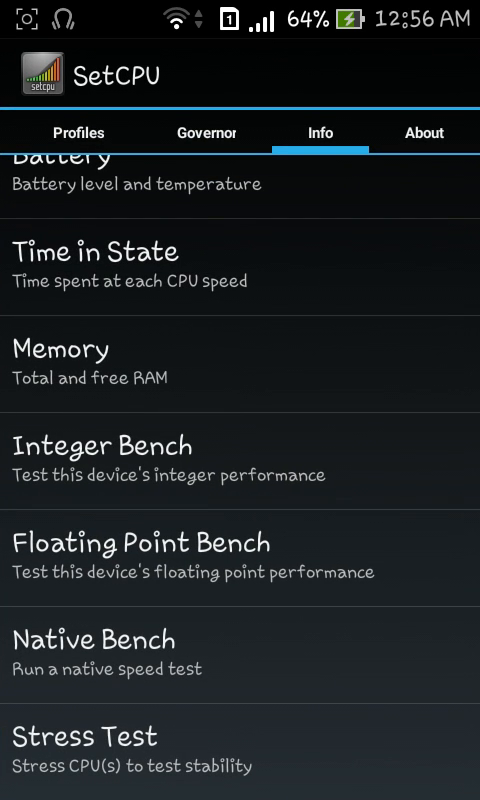
# Check CPU-Z's SoC and System details (Atom Z2520, ASUS_T001, Android 4.4.2), then go home.
pyautogui.click(78, 132)
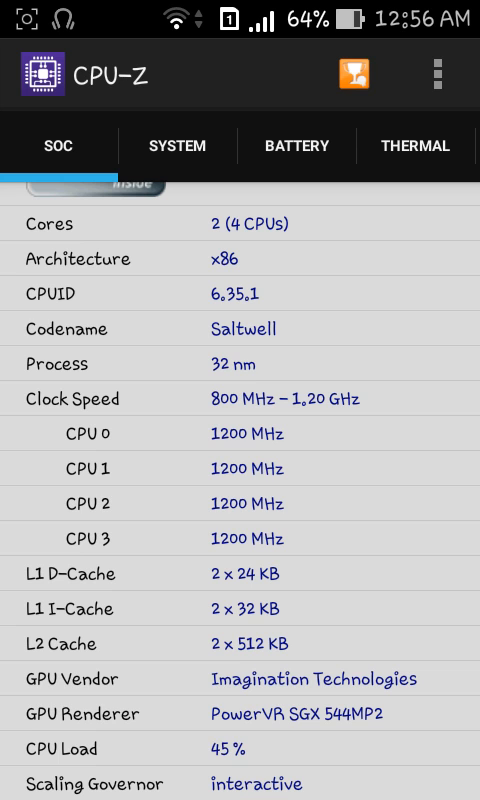
pyautogui.scroll(-3)
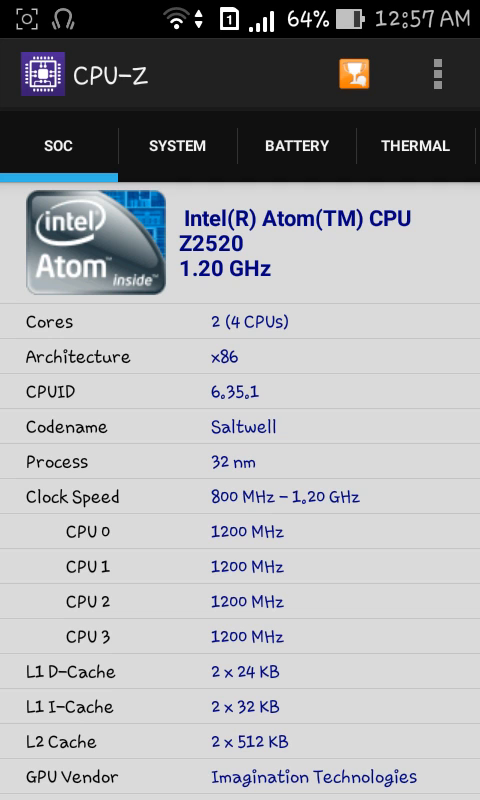
pyautogui.click(176, 144)
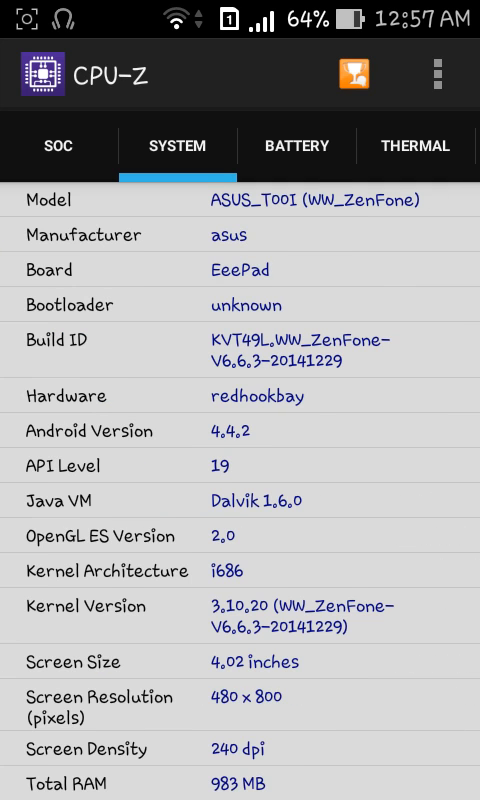
pyautogui.click(60, 146)
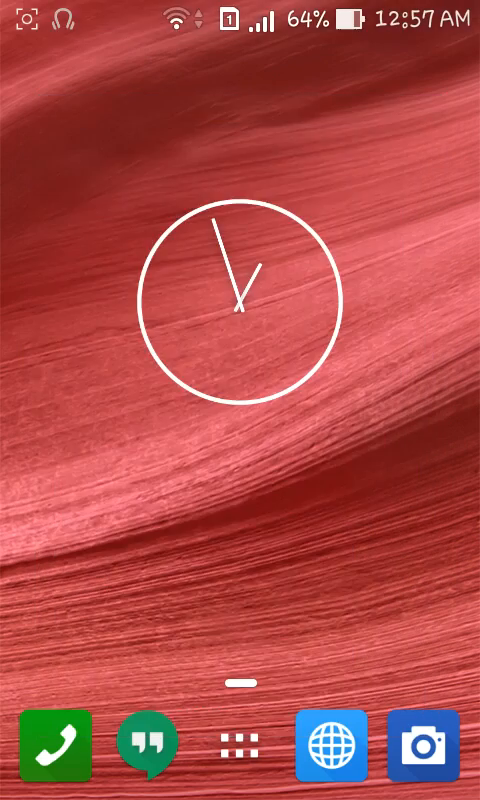
# Reopen SetCPU and run a benchmark from the Info tab, which reports 100 ms.
pyautogui.click(230, 742)
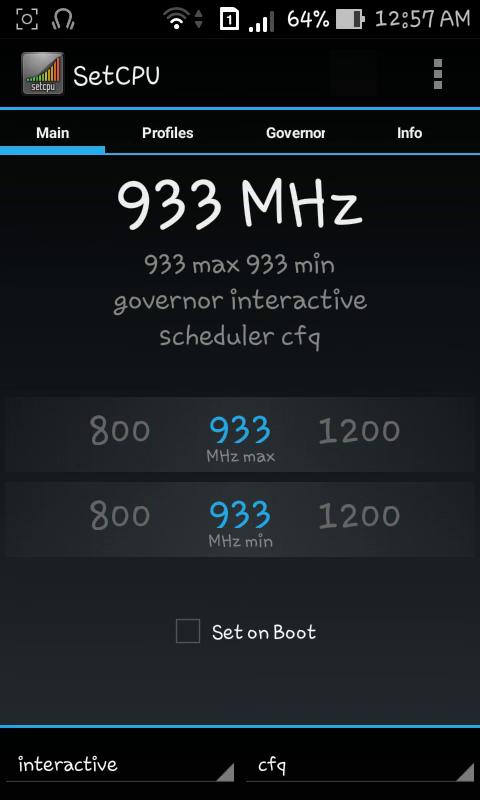
pyautogui.click(294, 132)
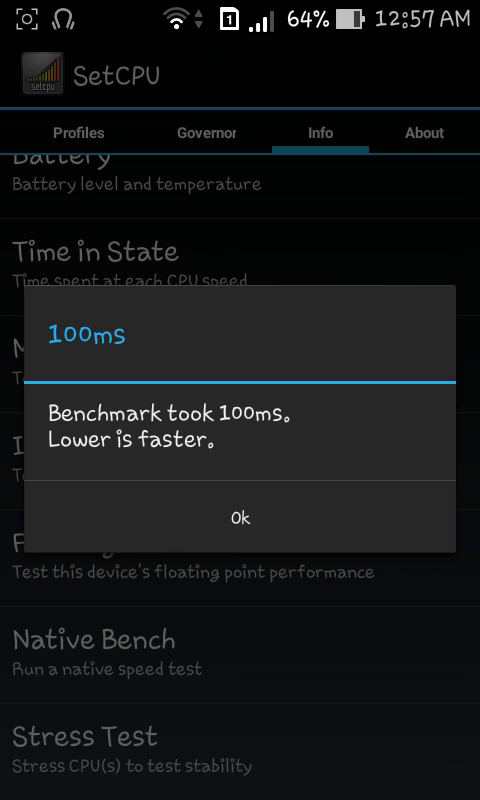
# Rerun the Integer and Floating Point benches, getting 108 ms and 0 ms, and dismiss the result.
pyautogui.click(240, 516)
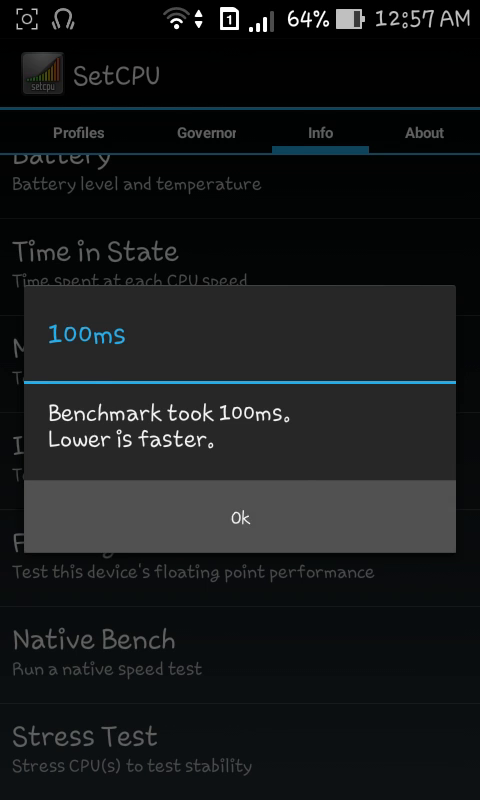
pyautogui.click(240, 518)
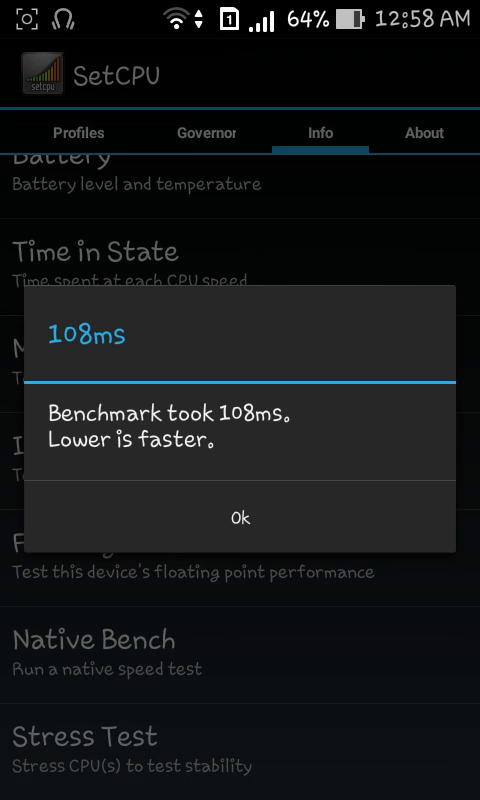
pyautogui.click(240, 516)
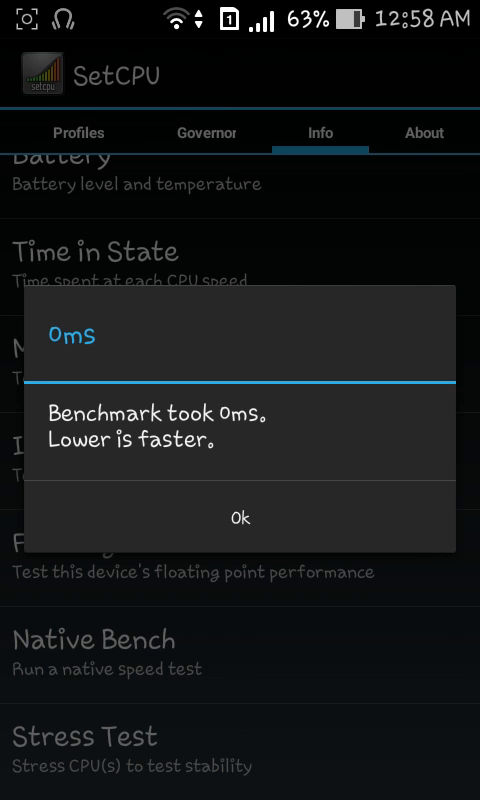
pyautogui.click(240, 516)
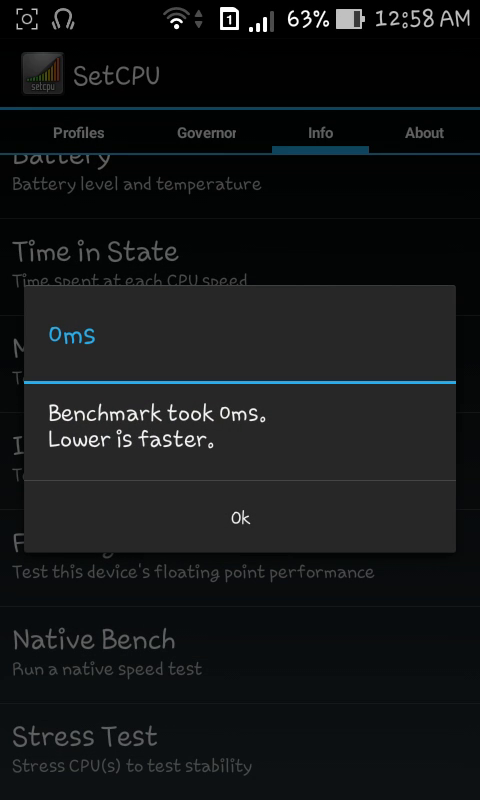
pyautogui.click(240, 516)
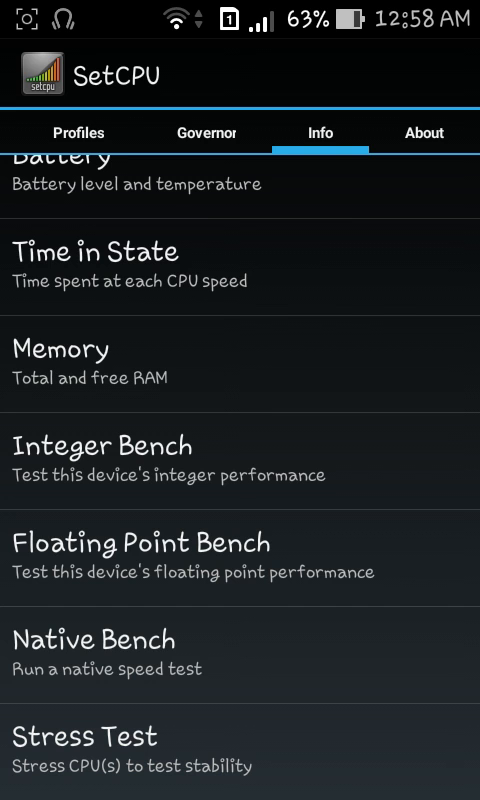
# Run the Native Bench, reading about 1021.19 ms, and close its result.
pyautogui.click(104, 444)
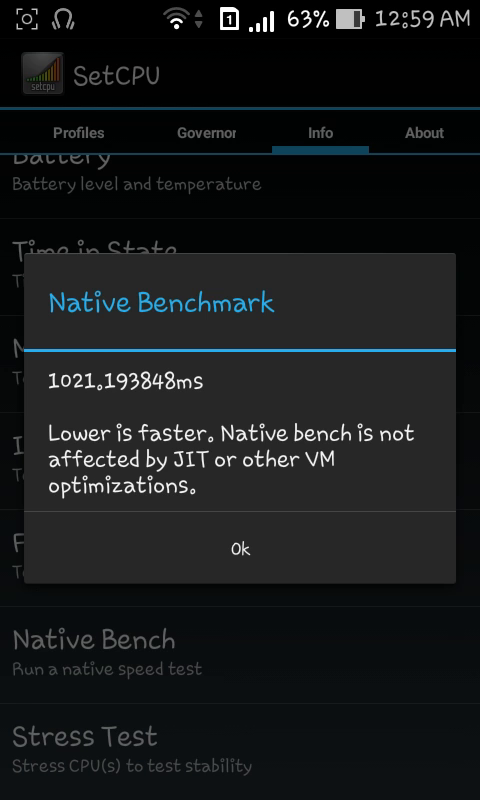
pyautogui.click(240, 548)
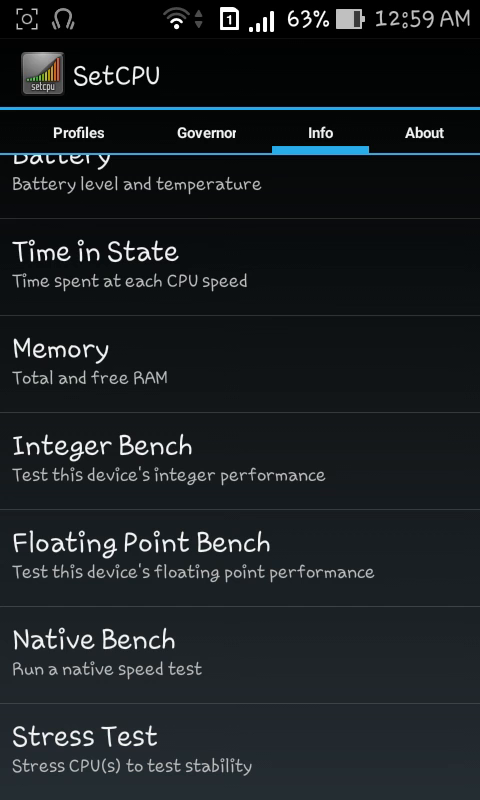
# Restart the Stress Test and let it finish 71092 ms with no errors, then dismiss the results.
pyautogui.click(84, 736)
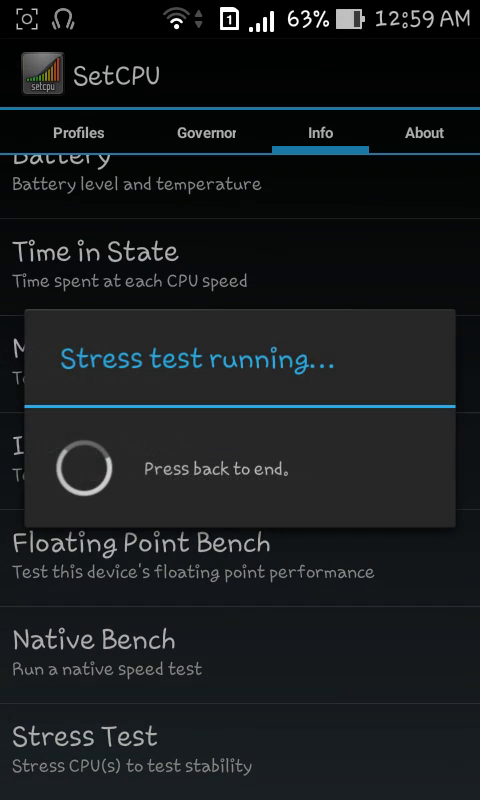
pyautogui.press('back')
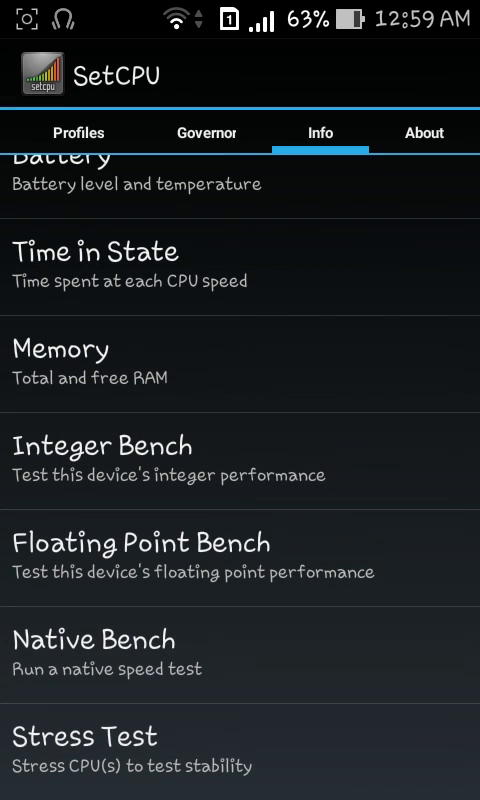
pyautogui.click(84, 736)
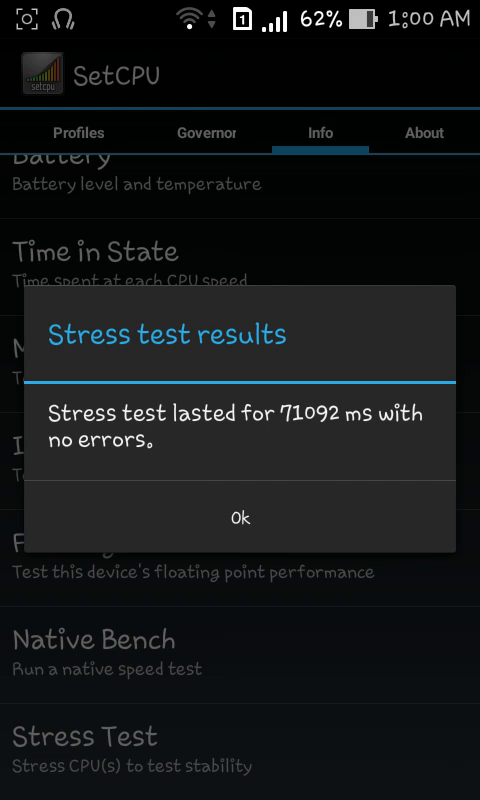
pyautogui.click(240, 516)
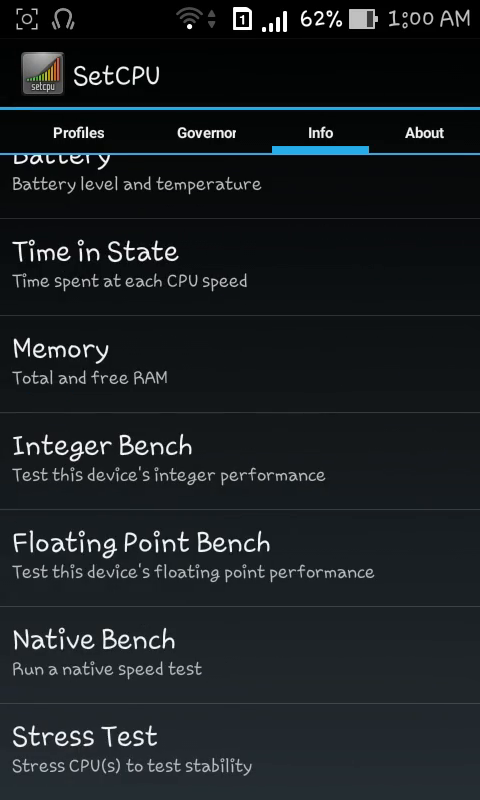
# View SetCPU's About page (version 3.1.2), clear all recent apps, and return to the app drawer.
pyautogui.click(424, 132)
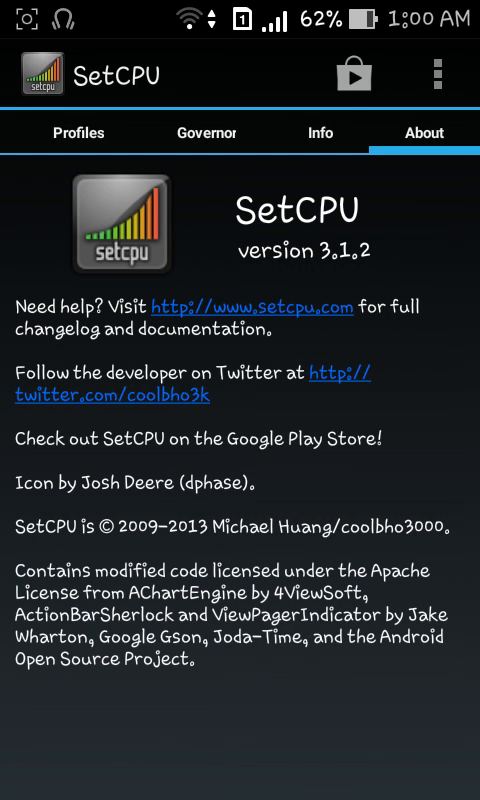
pyautogui.click(206, 132)
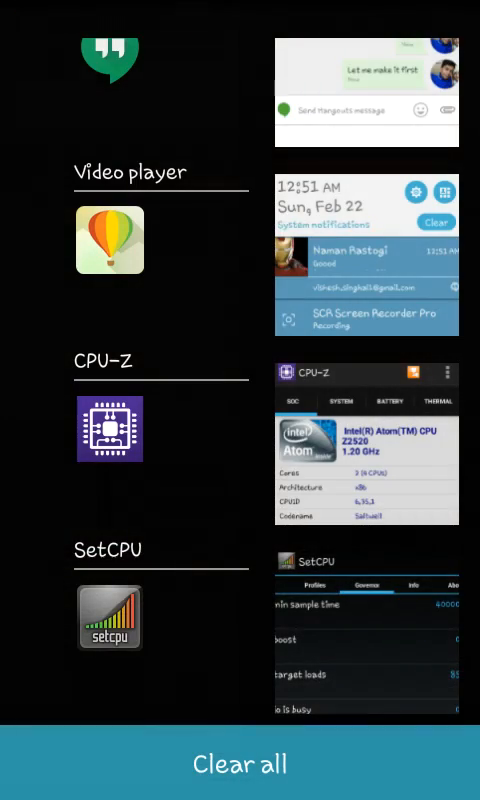
pyautogui.click(240, 764)
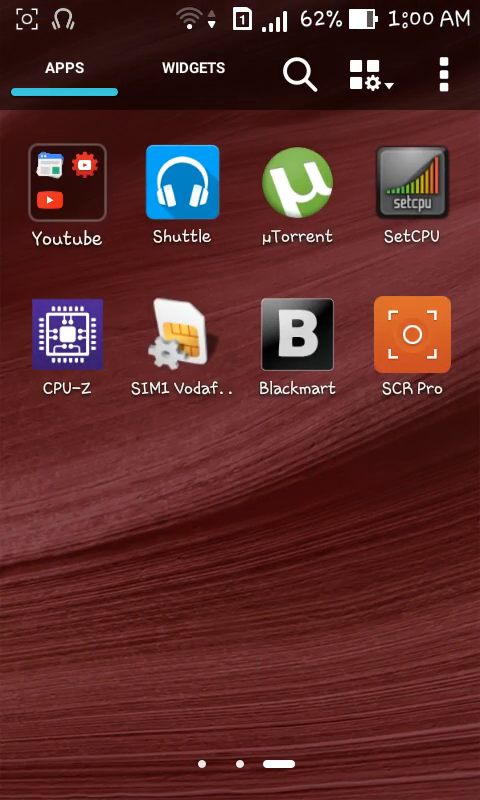
pyautogui.click(412, 190)
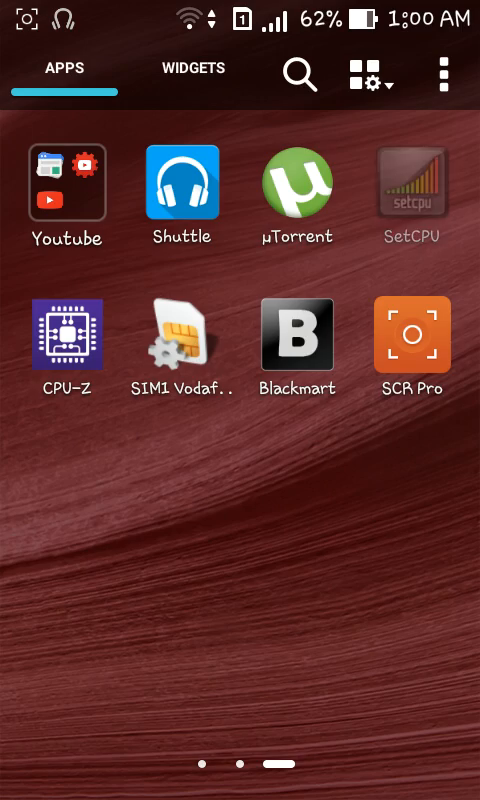